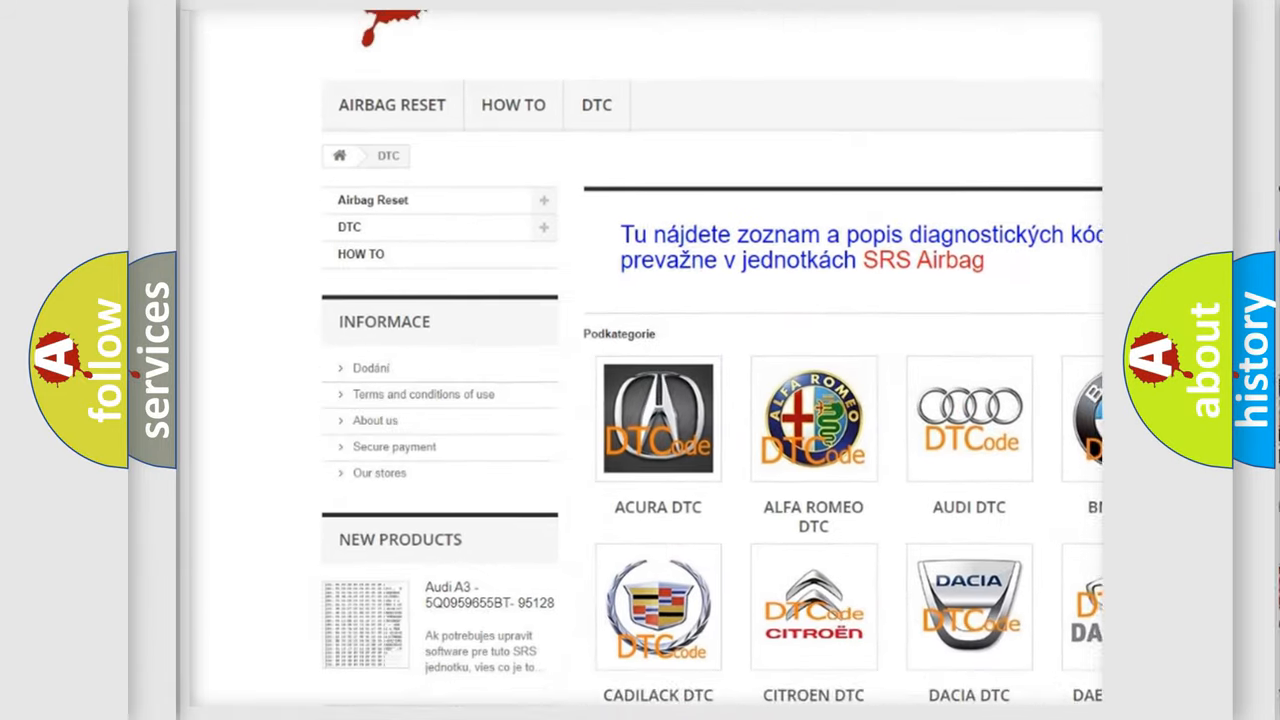
scroll(down, 3)
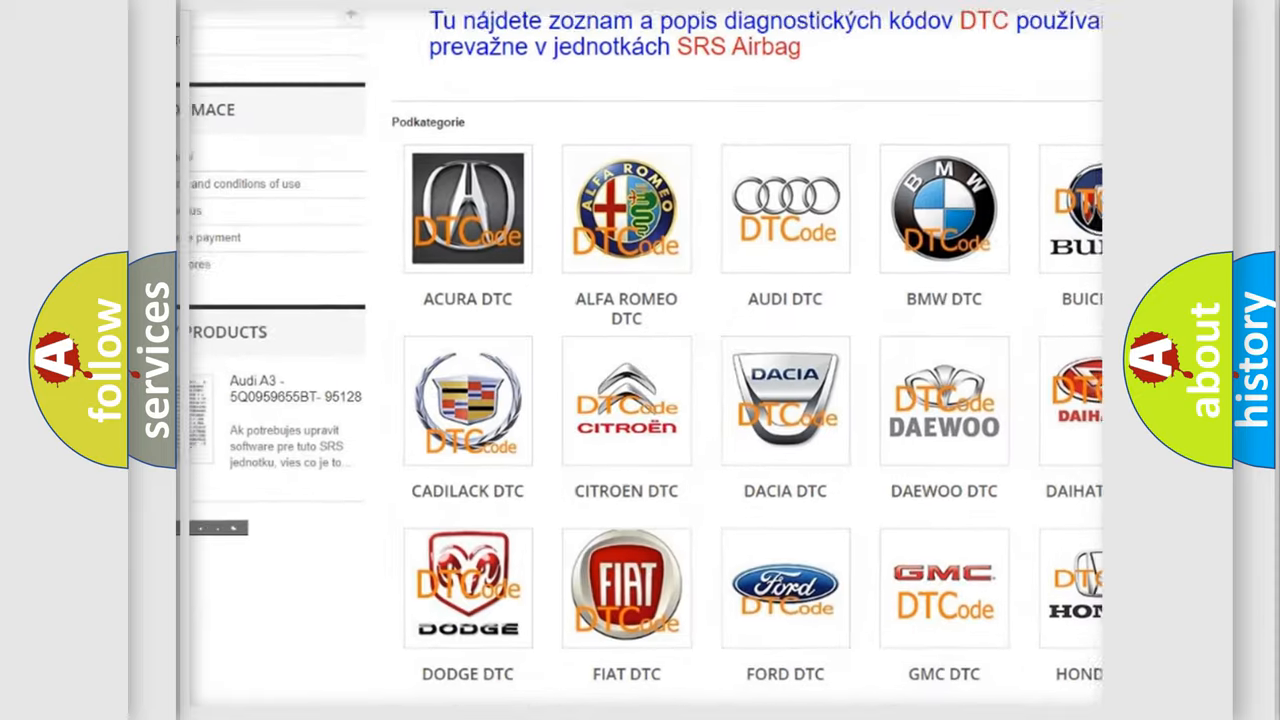
scroll(down, 3)
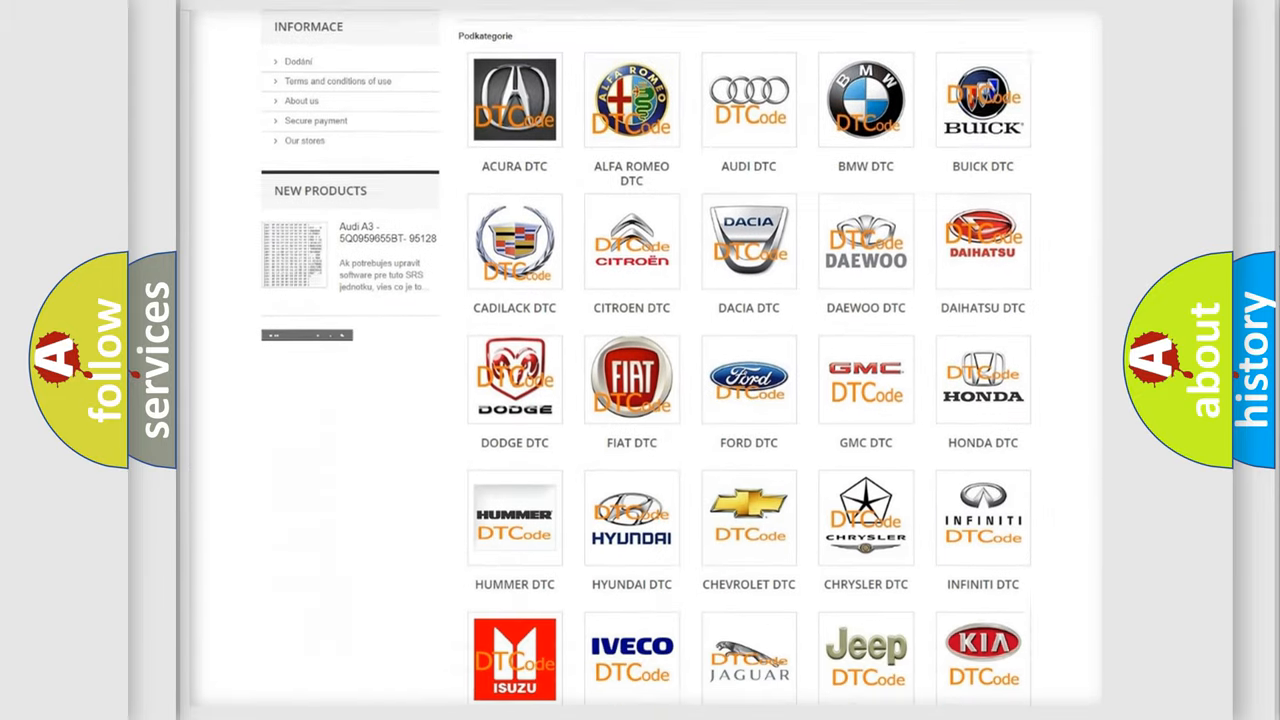
scroll(down, 3)
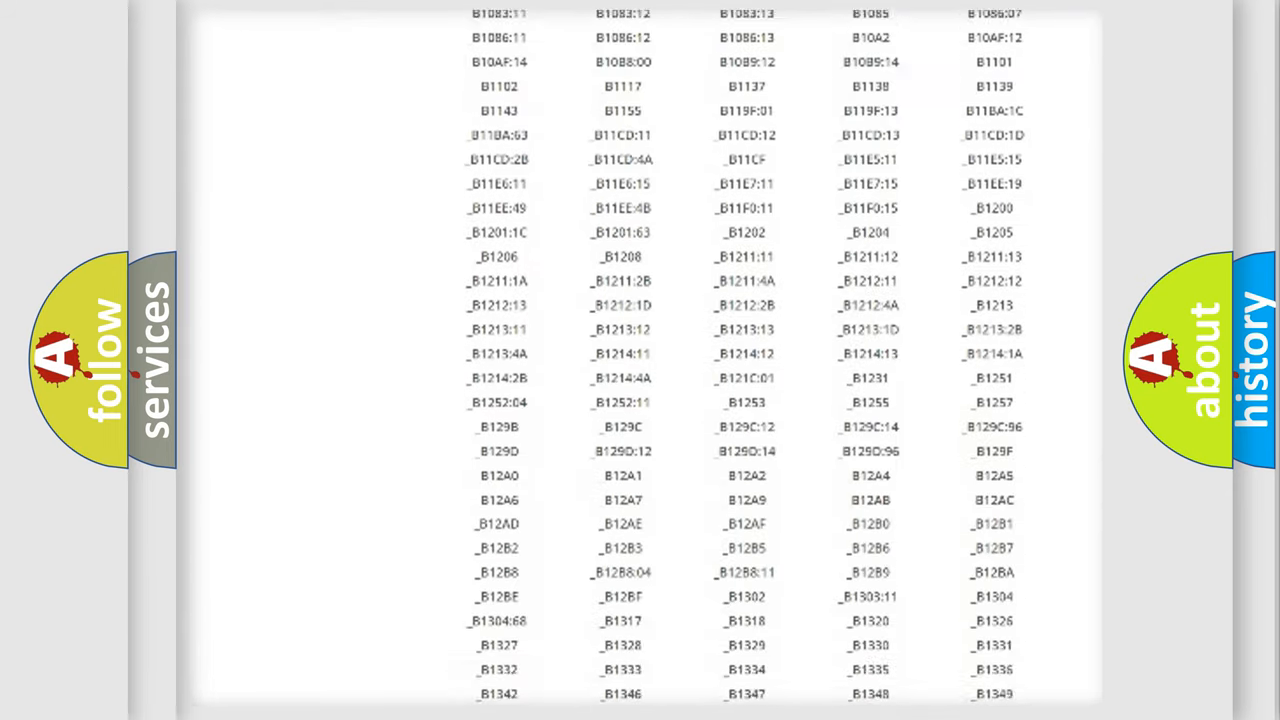
scroll(down, 3)
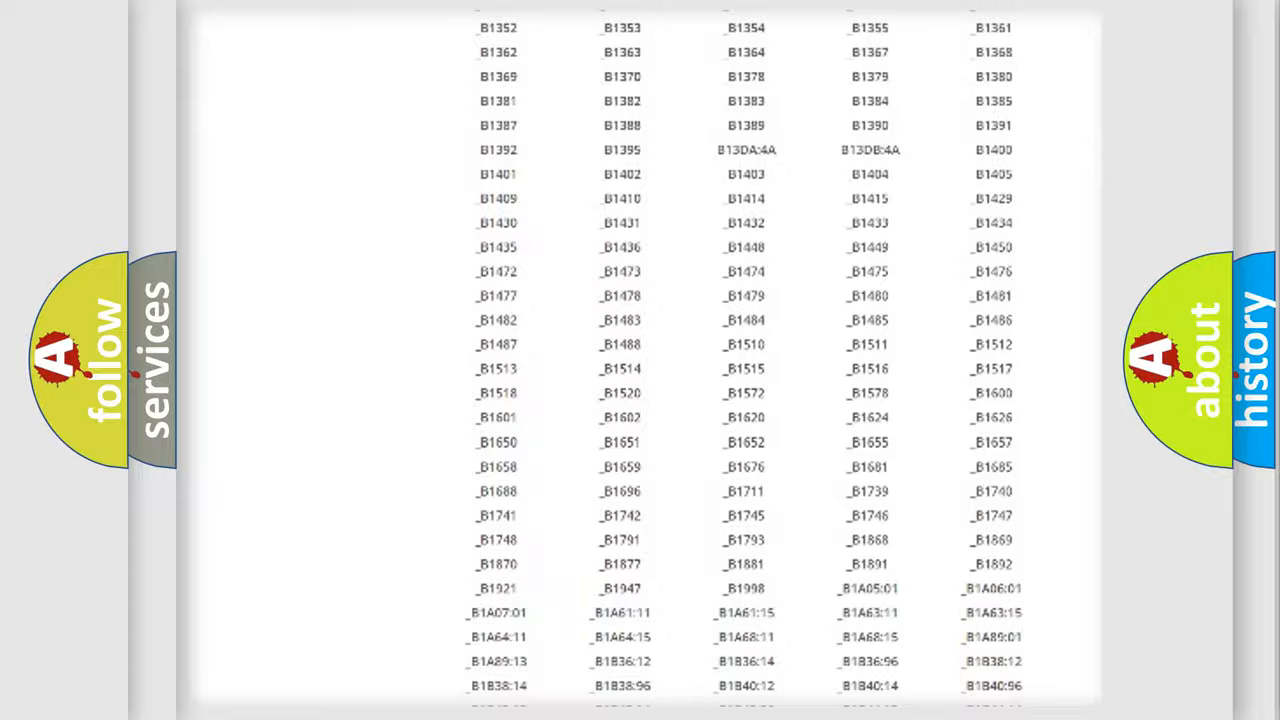